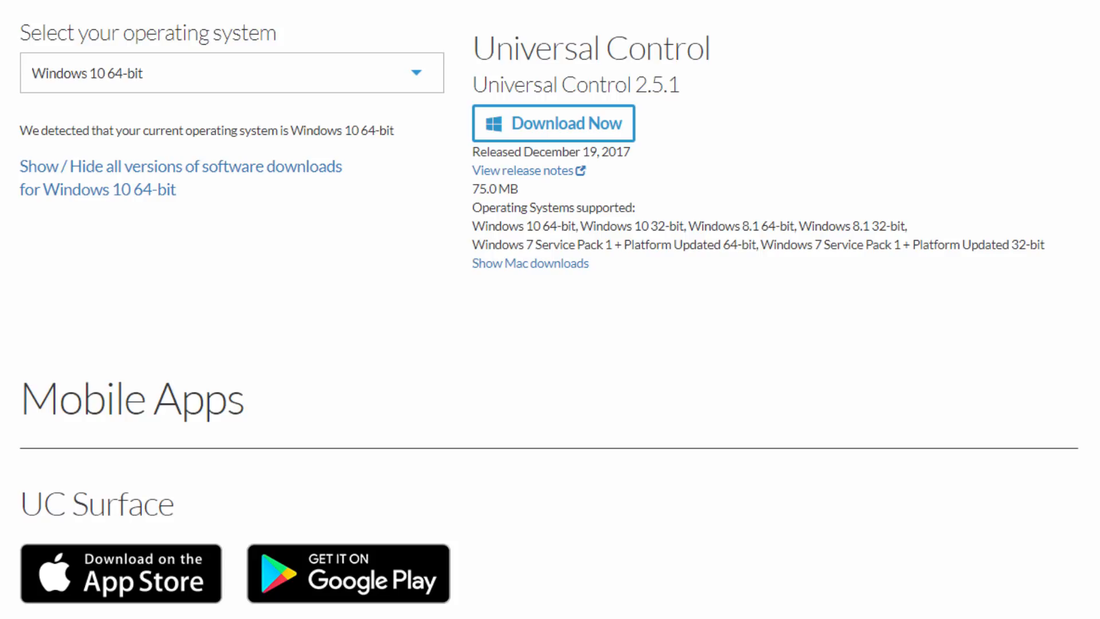
Start the Universal Control 2.5.1 download for Windows 10 64-bit.
{"action": "left_click", "coordinate": [553, 124]}
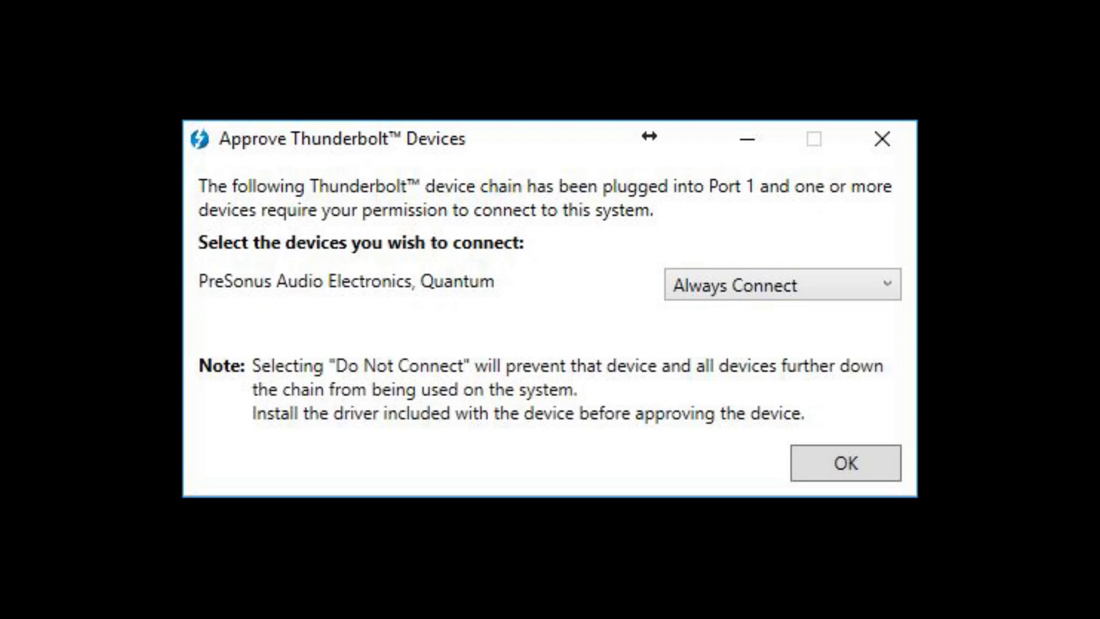
Confirm the Thunderbolt approval with the Quantum left on Always Connect.
{"action": "left_click", "coordinate": [843, 461]}
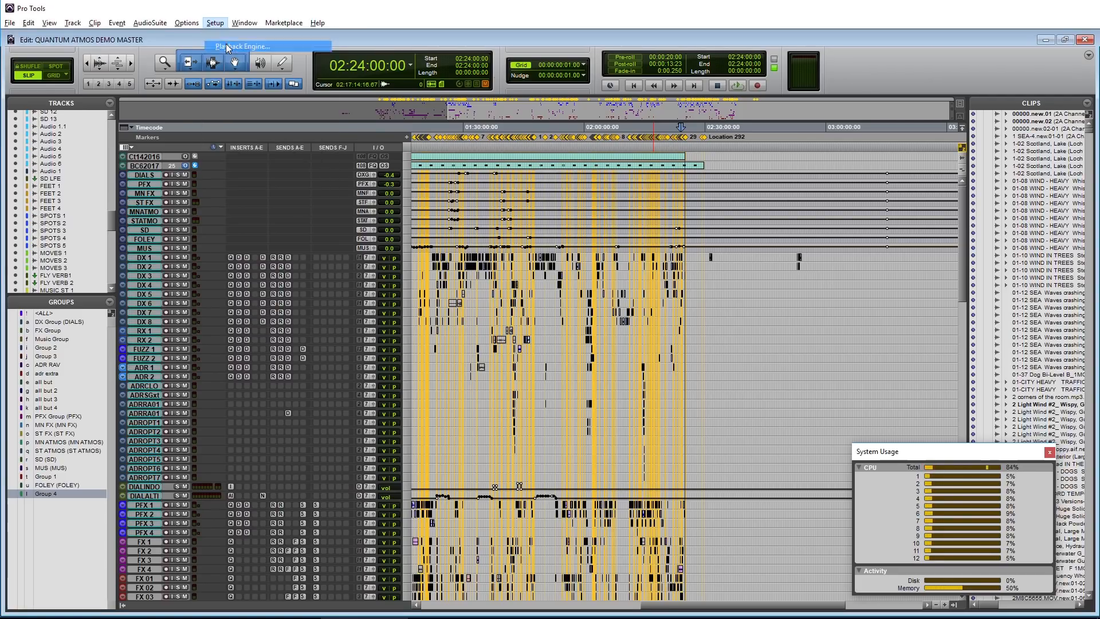
Choose Playback Engine from the Setup menu for the Atmos demo session.
{"action": "left_click", "coordinate": [248, 45]}
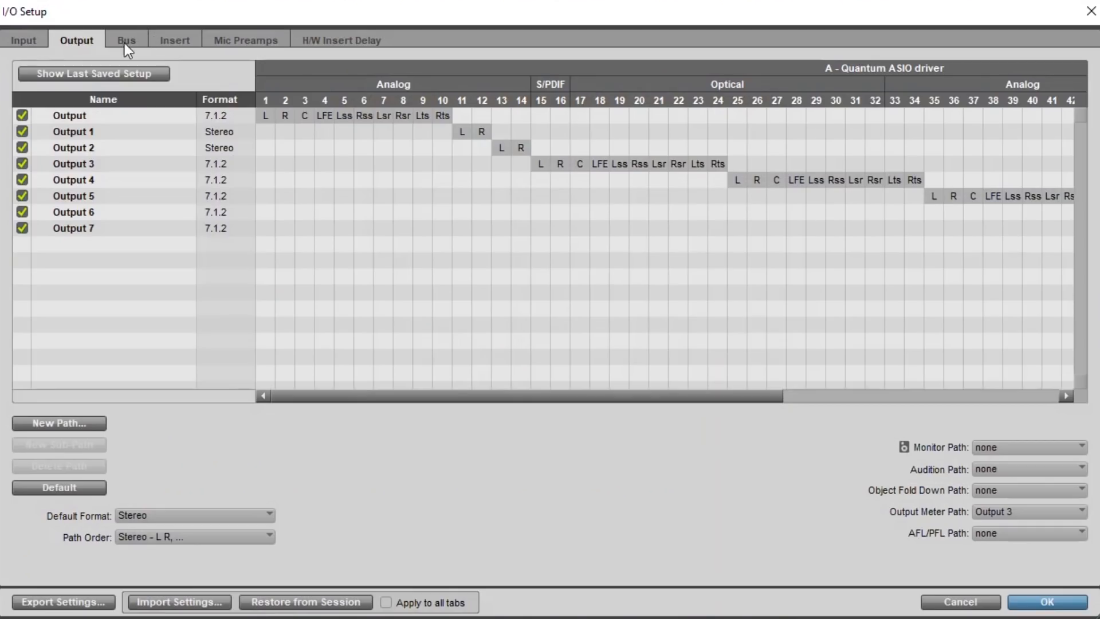
{"action": "mouse_move", "coordinate": [254, 156]}
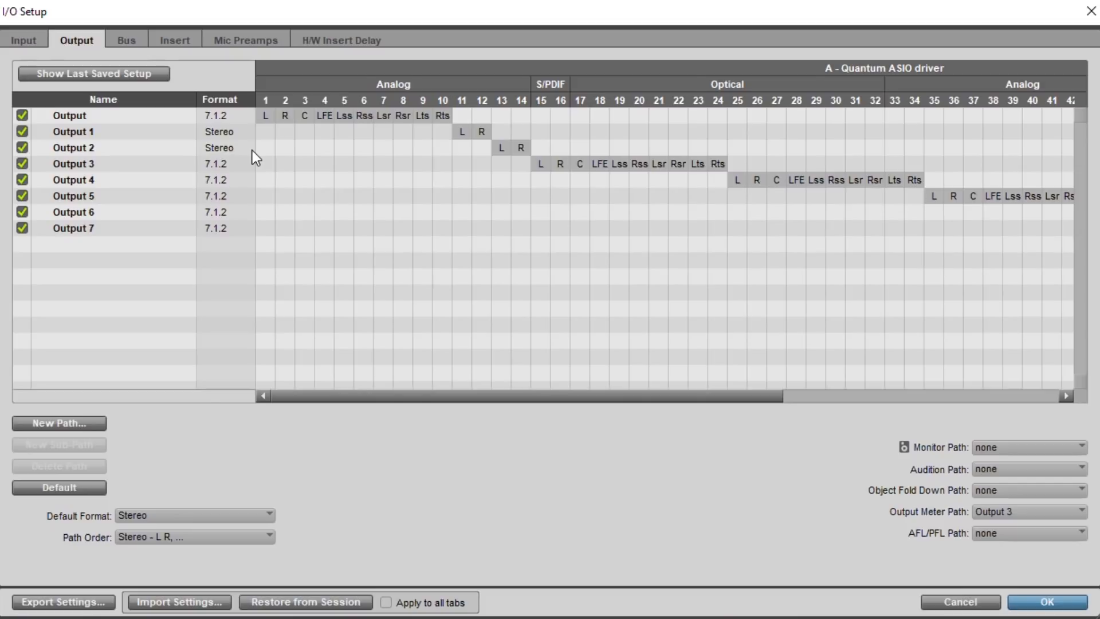
{"action": "scroll", "scroll_direction": "right", "scroll_amount": 3}
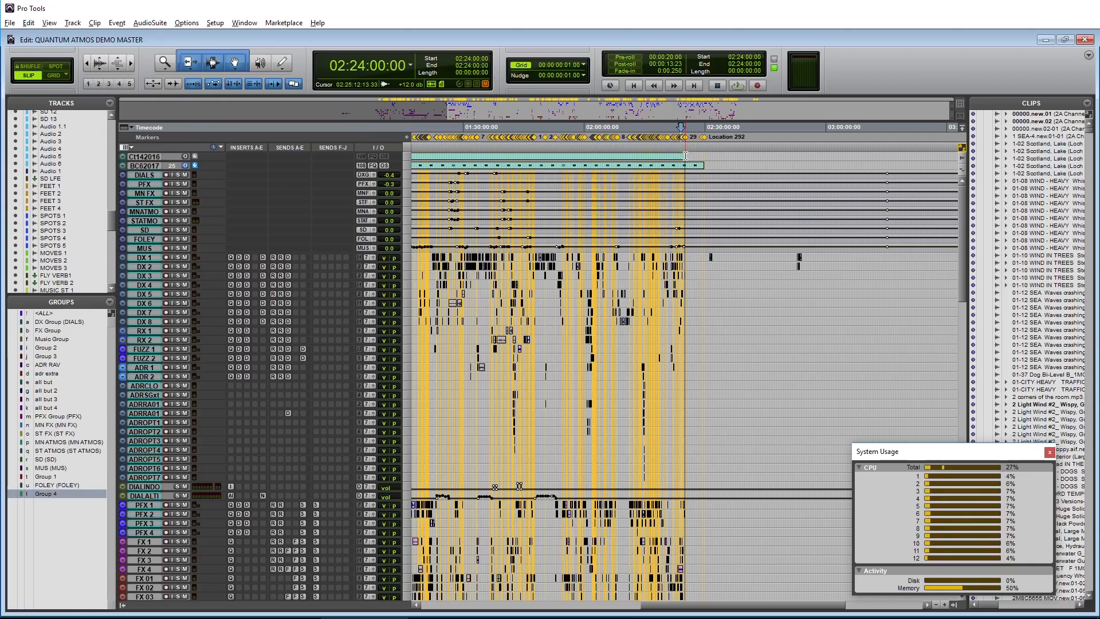
{"action": "scroll", "scroll_direction": "down", "scroll_amount": 3}
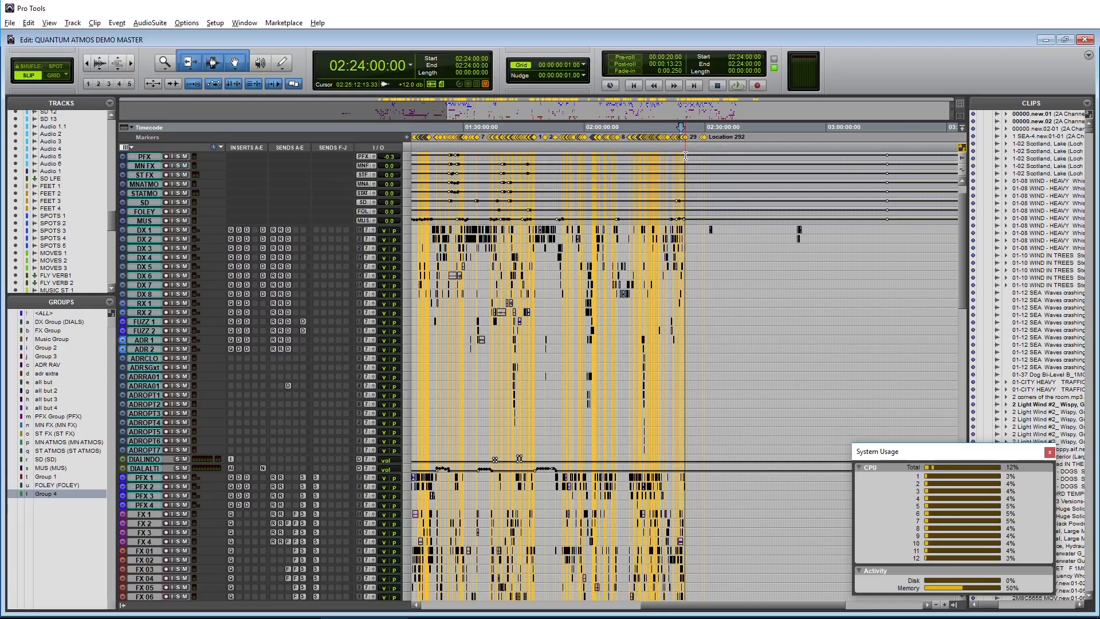
{"action": "scroll", "scroll_direction": "down", "scroll_amount": 3}
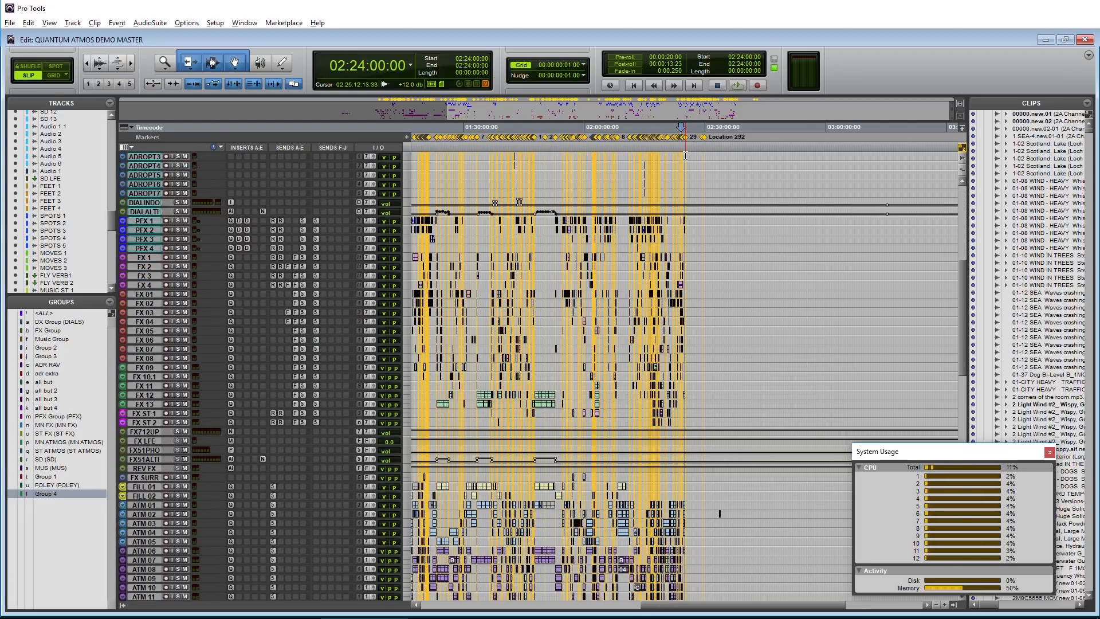
{"action": "scroll", "scroll_direction": "down", "scroll_amount": 3}
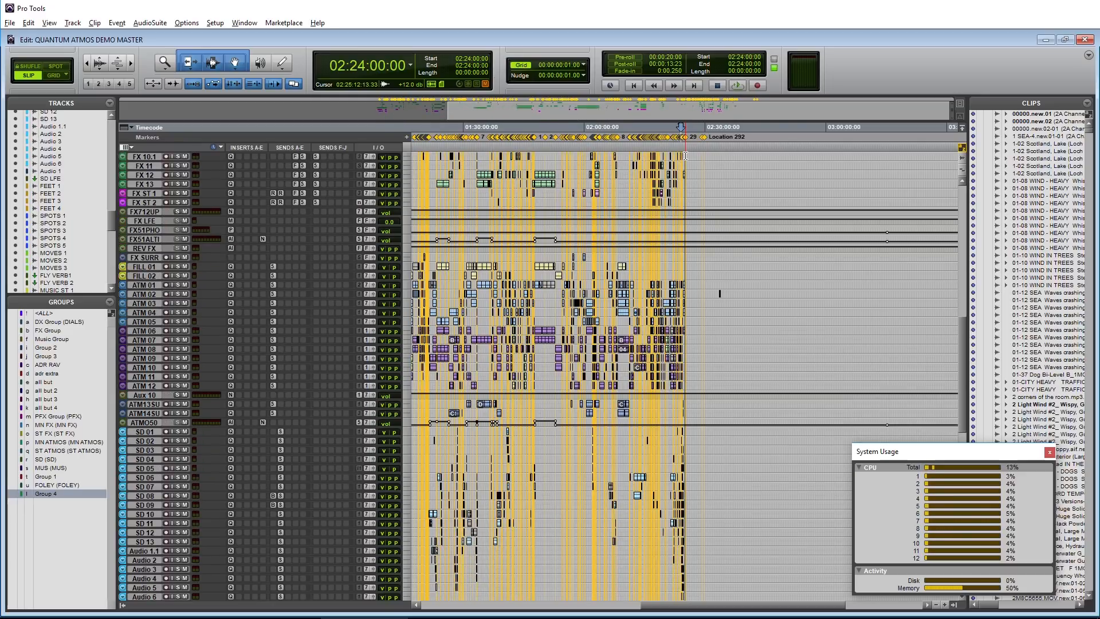
{"action": "scroll", "scroll_direction": "down", "scroll_amount": 3}
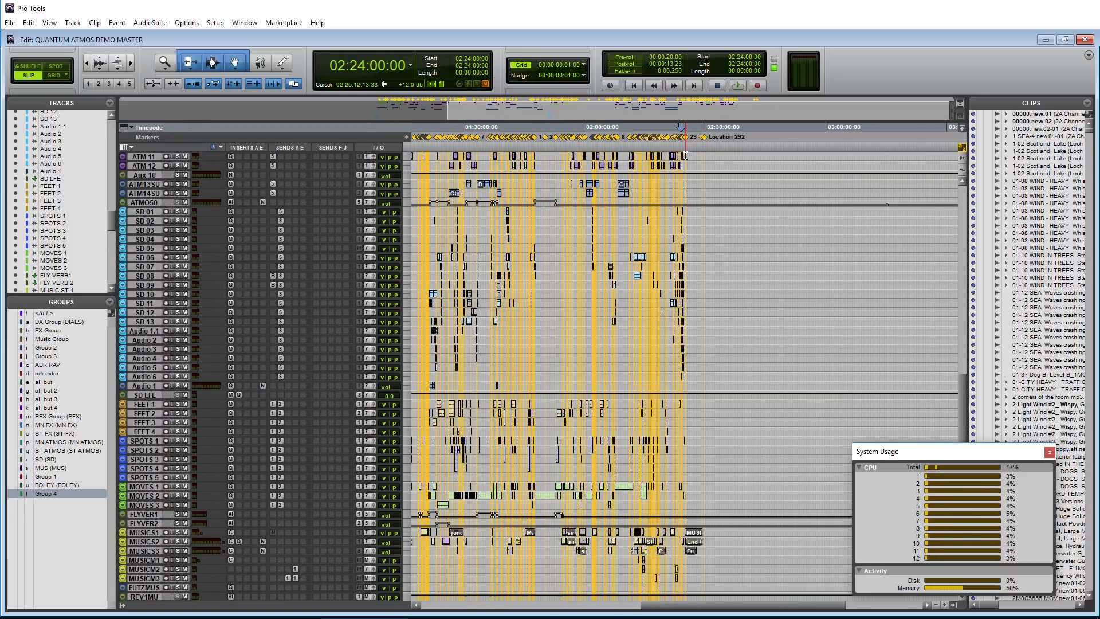
{"action": "scroll", "scroll_direction": "down", "scroll_amount": 3}
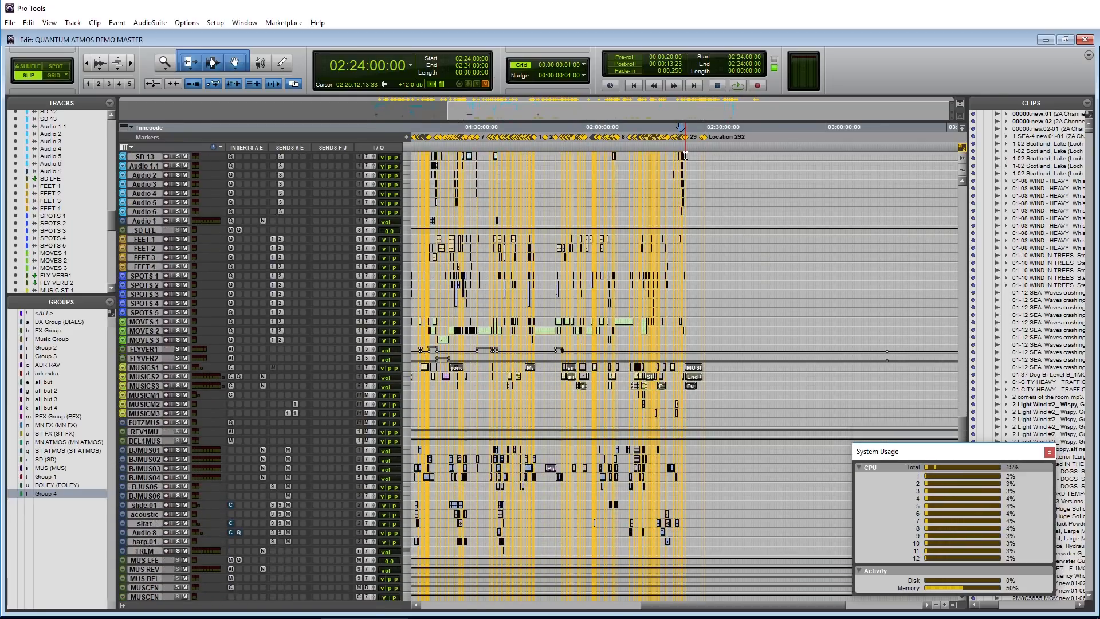
{"action": "left_click", "coordinate": [739, 84]}
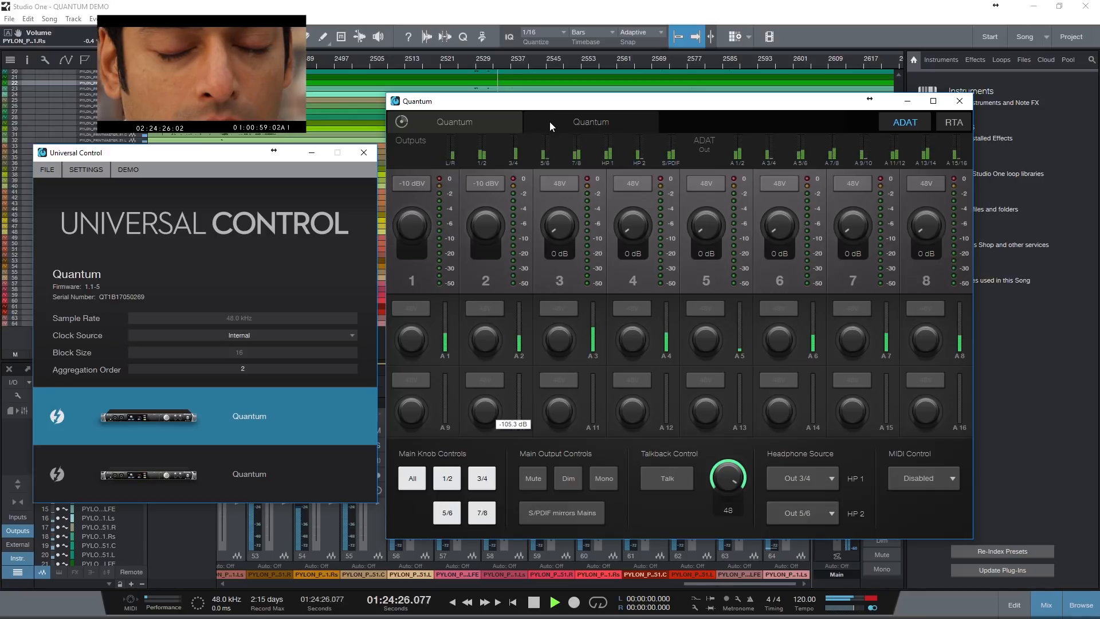
Switch the Quantum control panel to the second aggregated Quantum unit.
{"action": "left_click", "coordinate": [249, 473]}
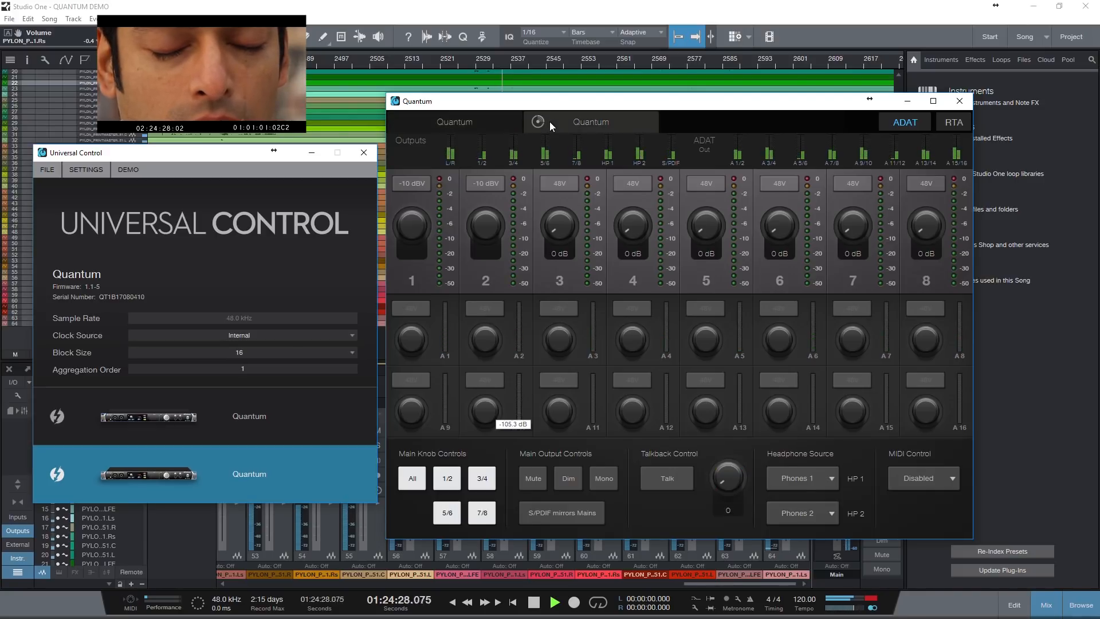